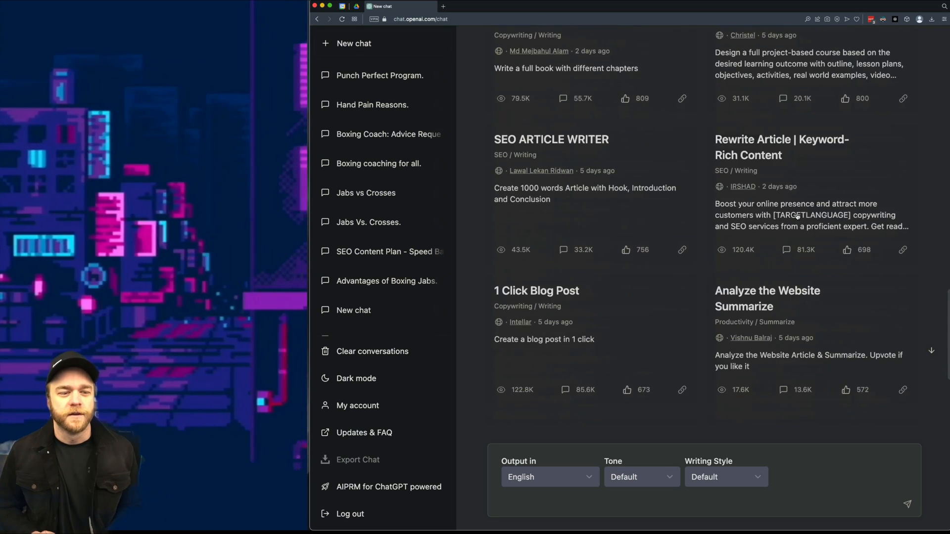
# Step: Request a keyword strategy for 'popular dinosaurs' using the Keyword Strategy prompt
pyautogui.scroll(-3)
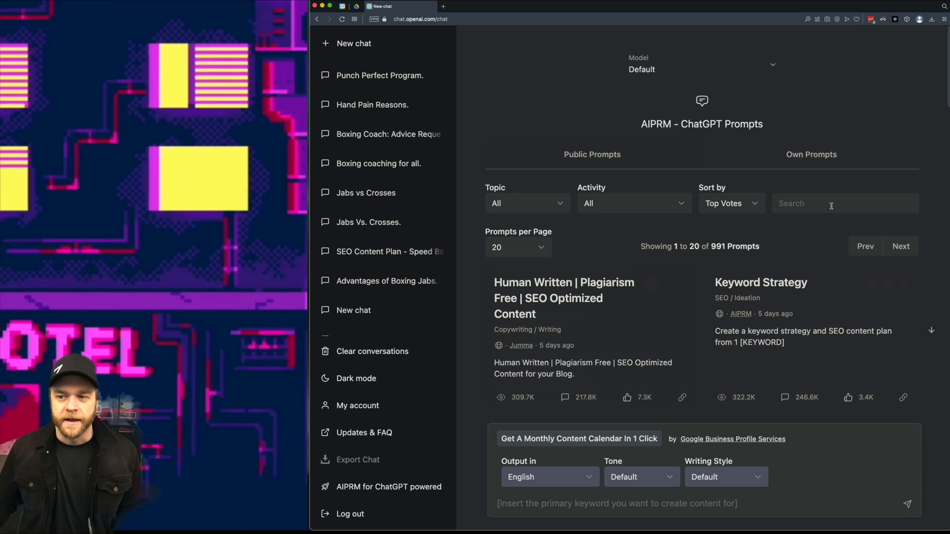
pyautogui.scroll(-3)
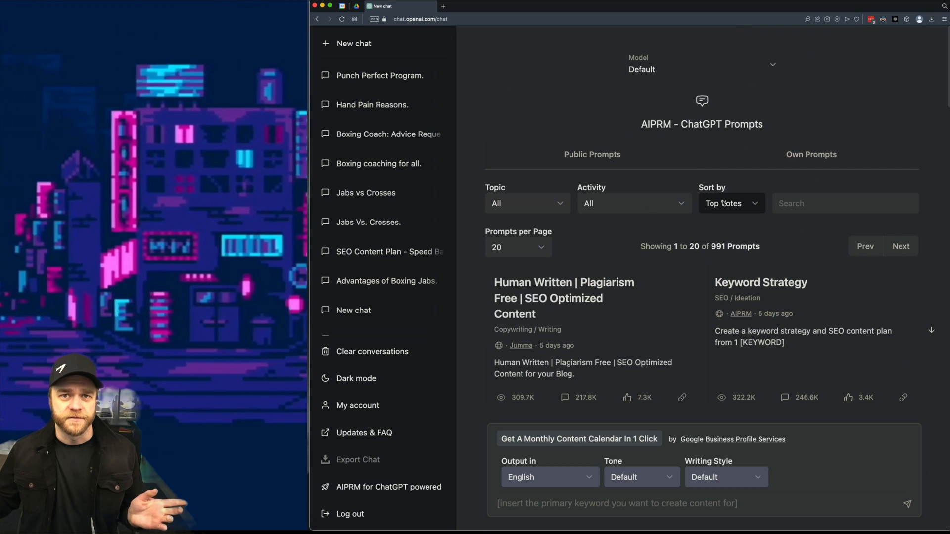
pyautogui.scroll(-3)
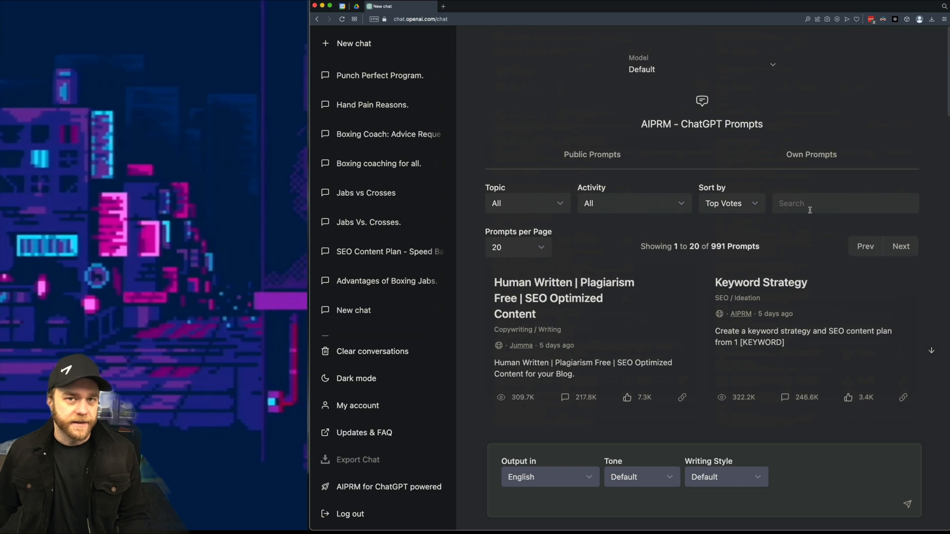
pyautogui.scroll(-3)
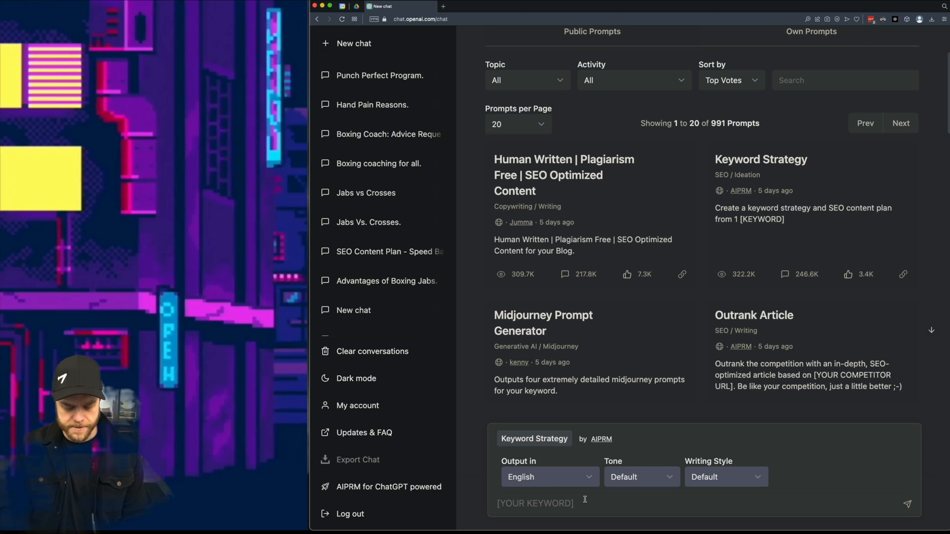
pyautogui.write('Most')
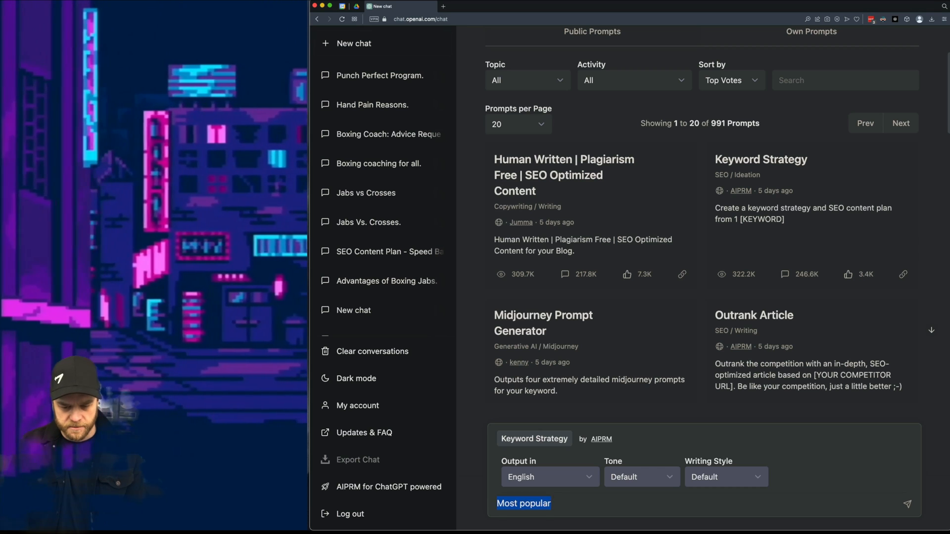
pyautogui.write('popular dinosa')
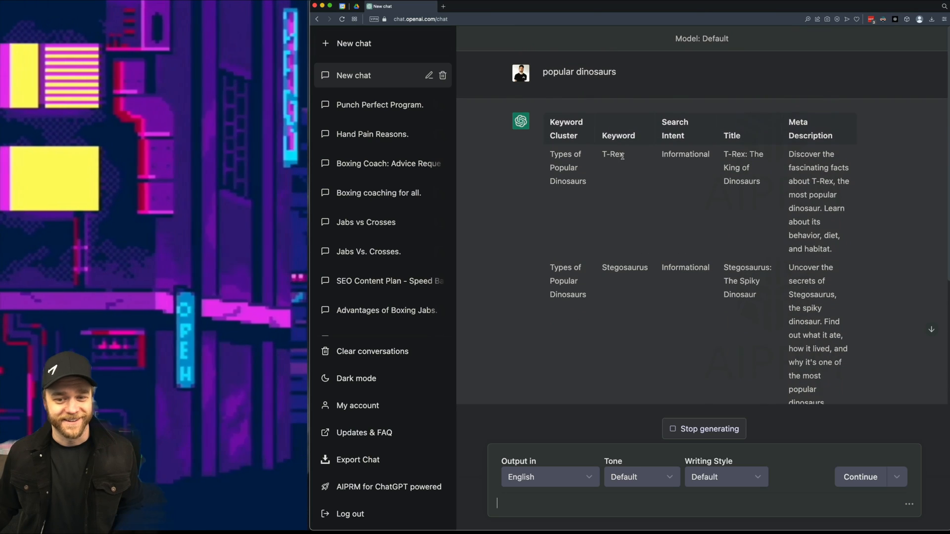
# Step: Review the generated table of clusters, keywords, intent, titles and meta descriptions
pyautogui.scroll(-3)
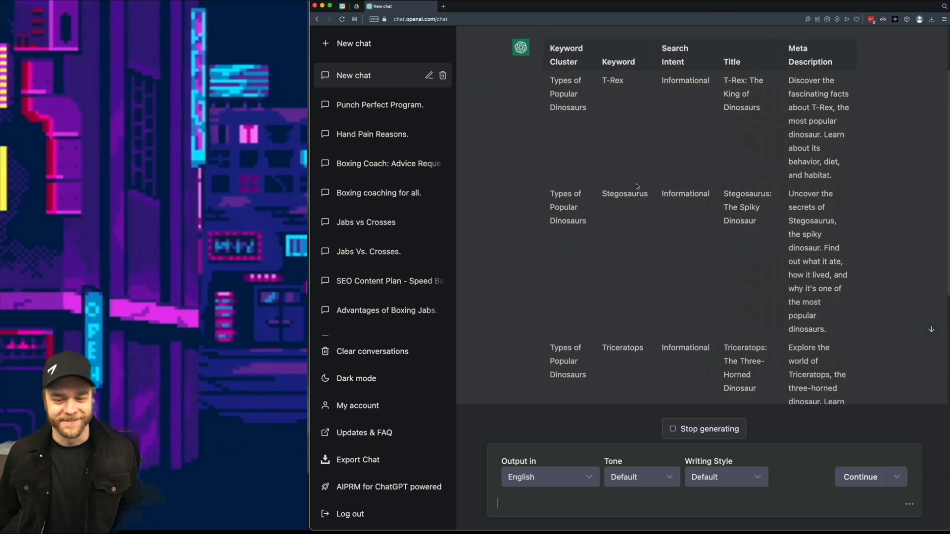
pyautogui.scroll(-3)
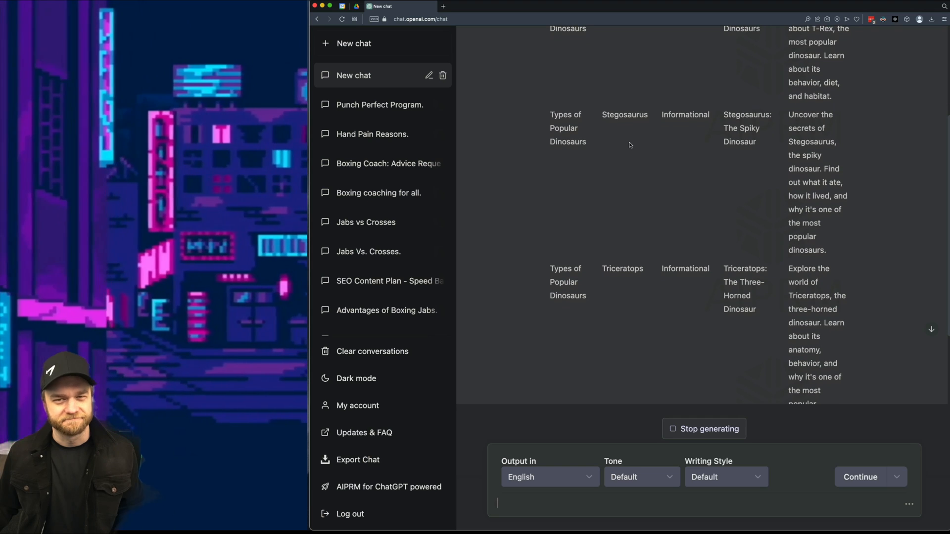
pyautogui.scroll(-3)
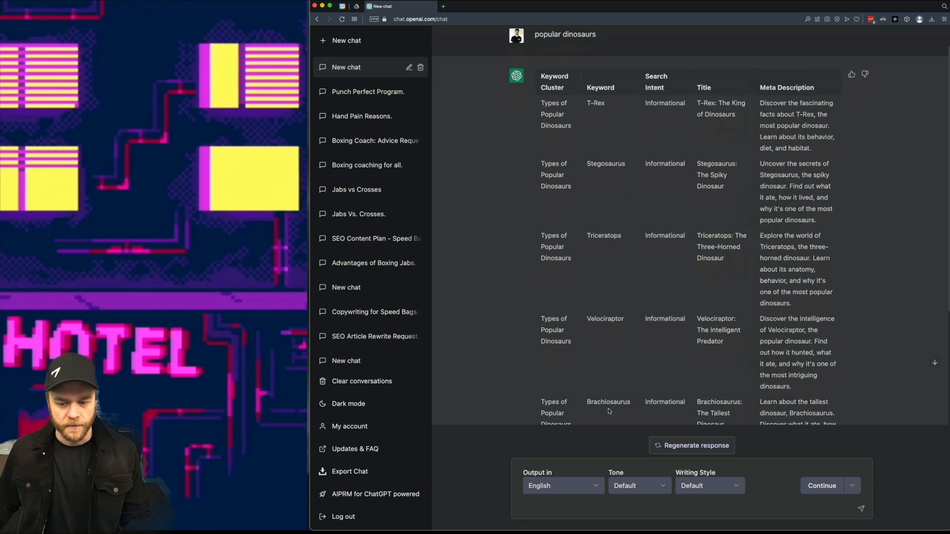
pyautogui.scroll(-3)
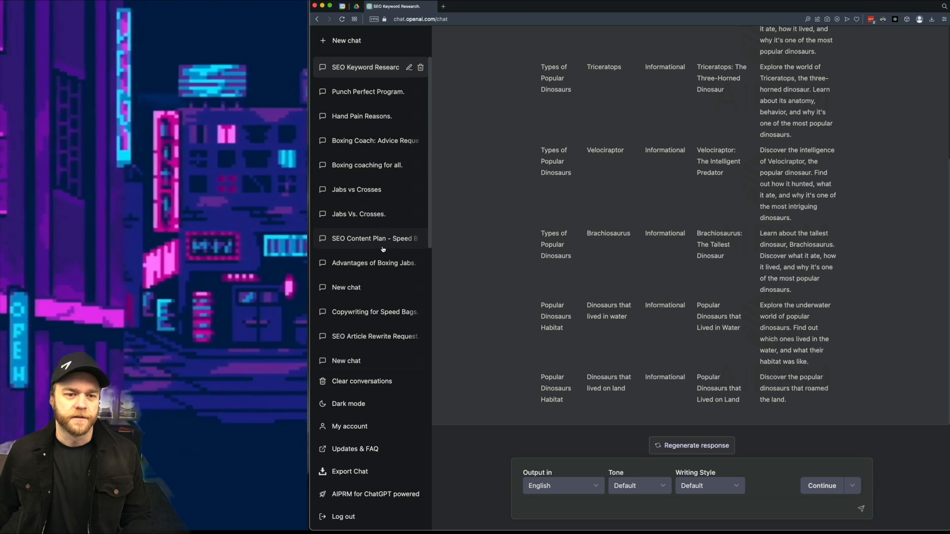
# Step: Look back at the speed bag SEO content plan chat, then start a fresh chat
pyautogui.click(371, 238)
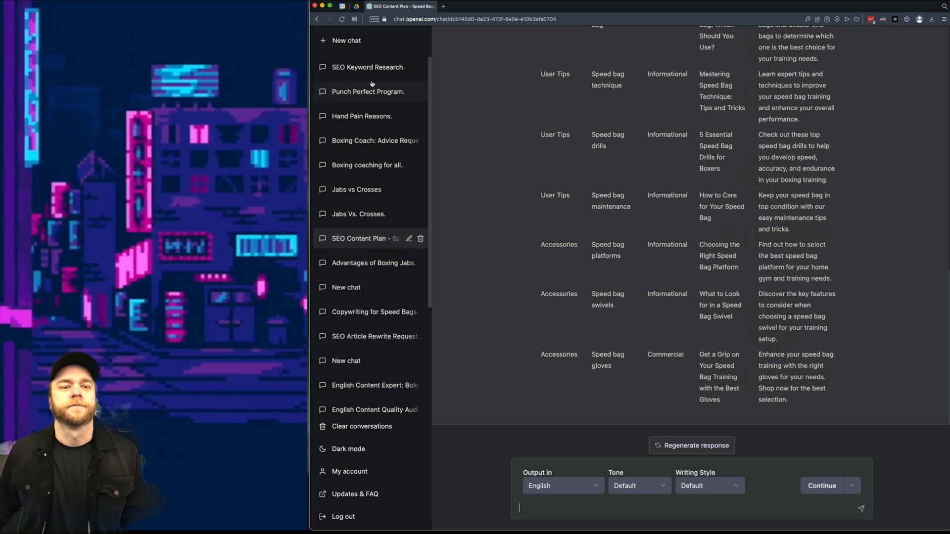
pyautogui.click(366, 67)
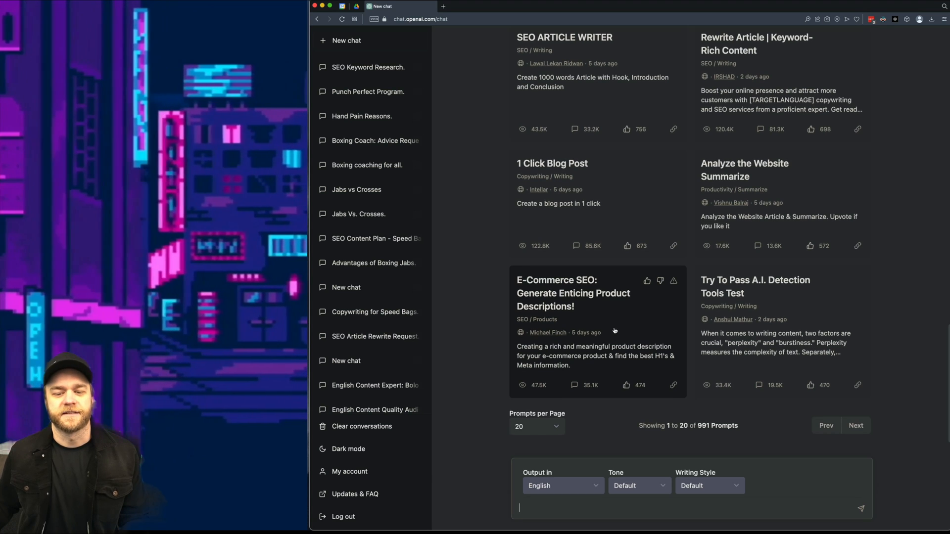
# Step: Generate a product description for 'Gluten Free Battery Acid Pancakes' with the e-commerce description template
pyautogui.click(573, 293)
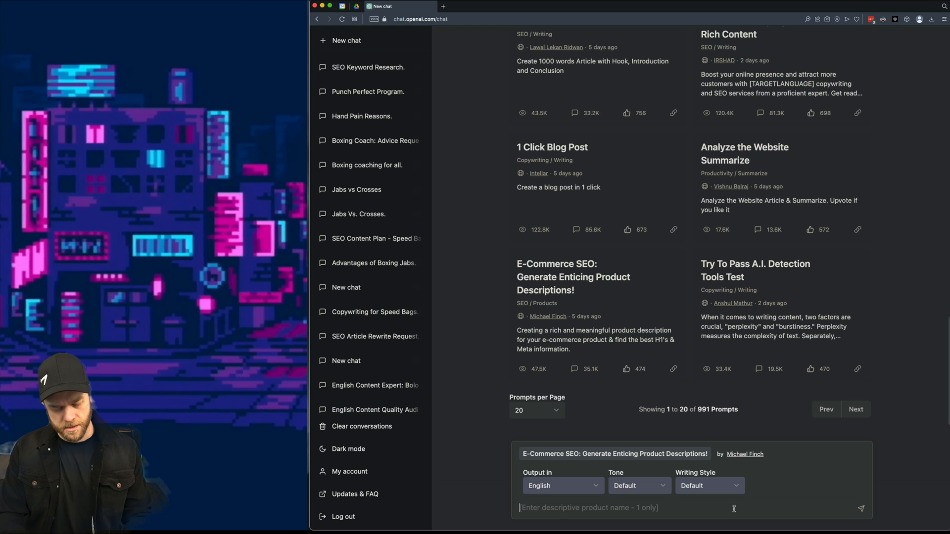
pyautogui.write('Glute')
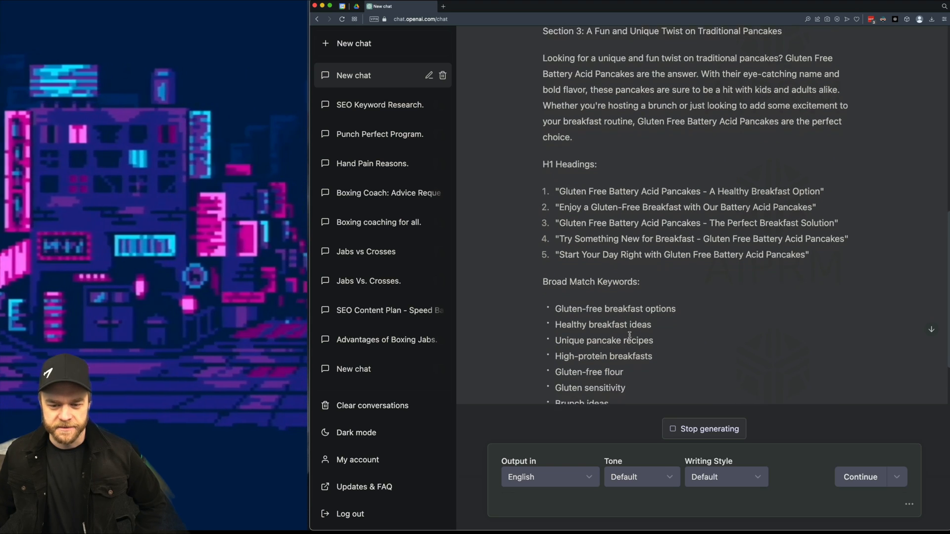
pyautogui.scroll(-3)
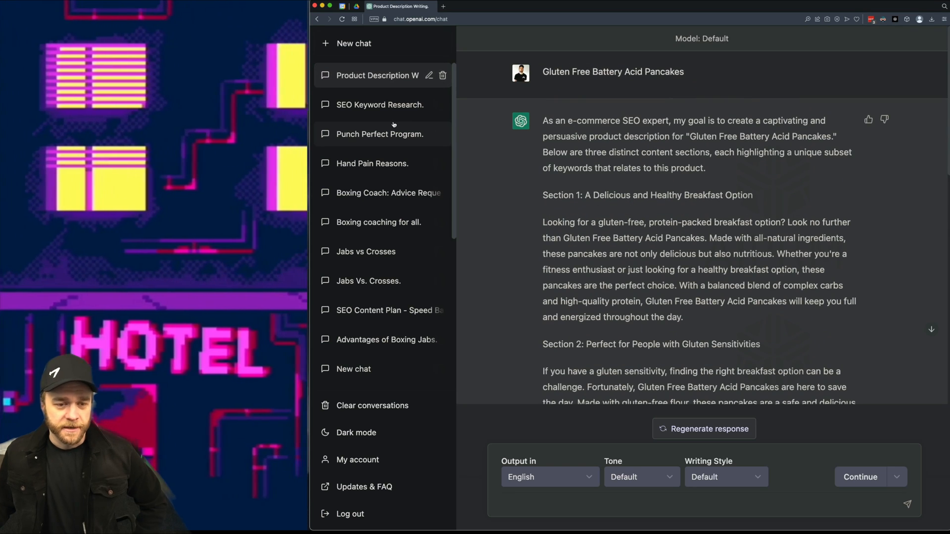
# Step: Revisit the dinosaur and pancake chats, highlight the labelled-sections instruction, and start a fresh chat
pyautogui.click(380, 104)
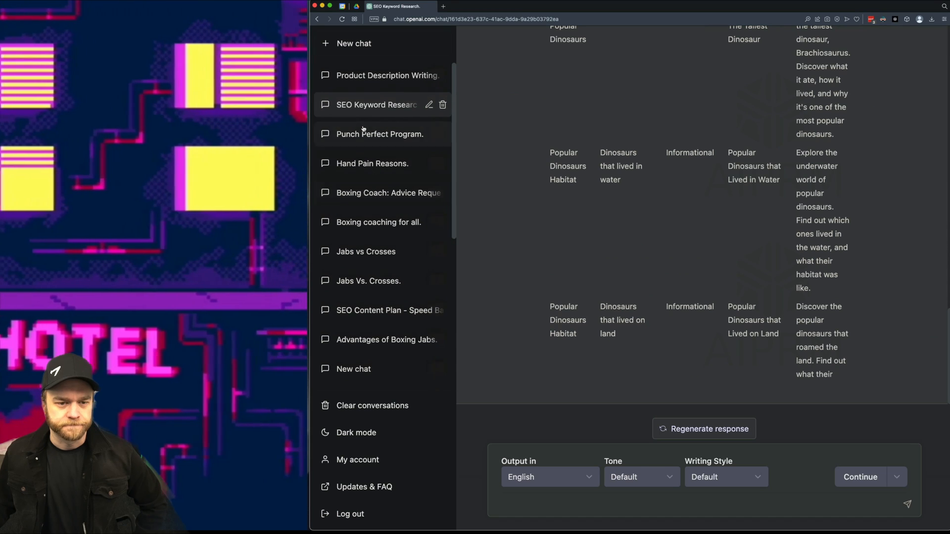
pyautogui.click(380, 75)
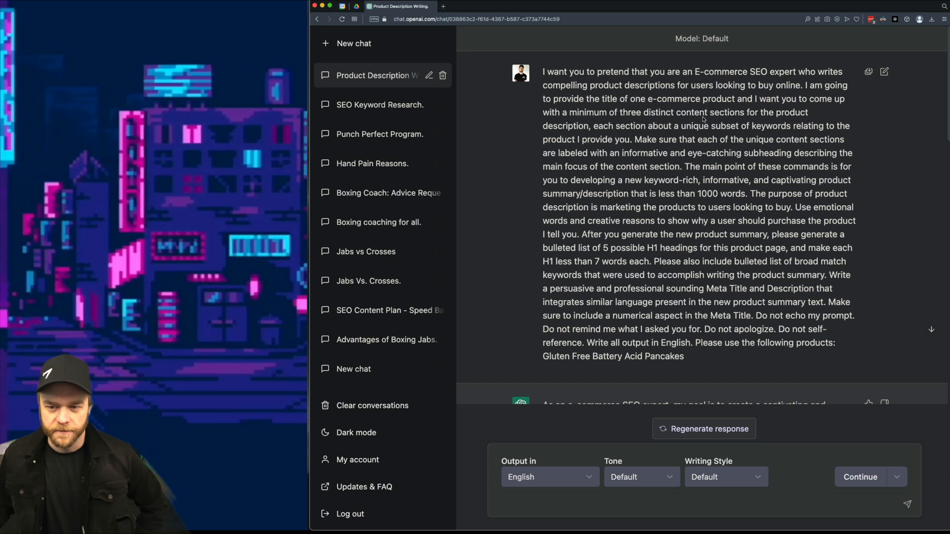
pyautogui.moveTo(635, 140); pyautogui.dragTo(765, 152)
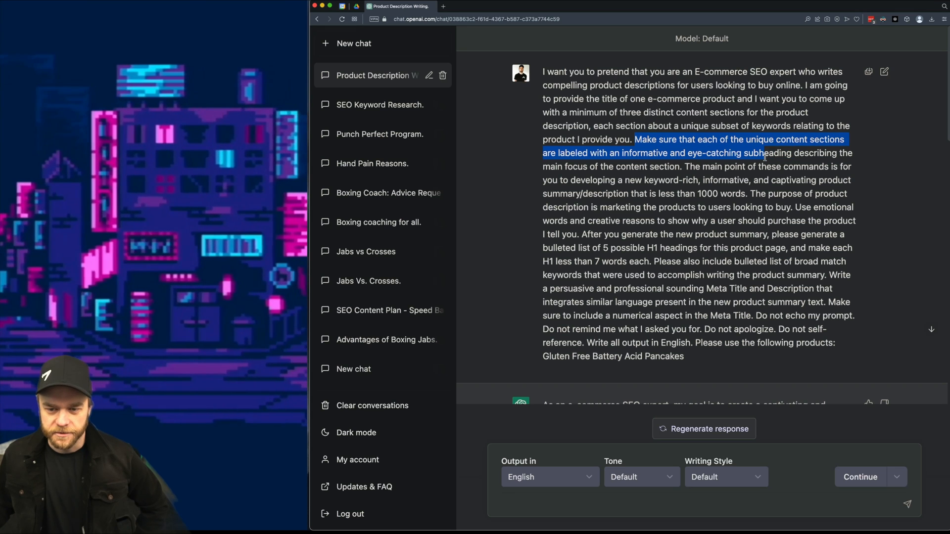
pyautogui.click(701, 260)
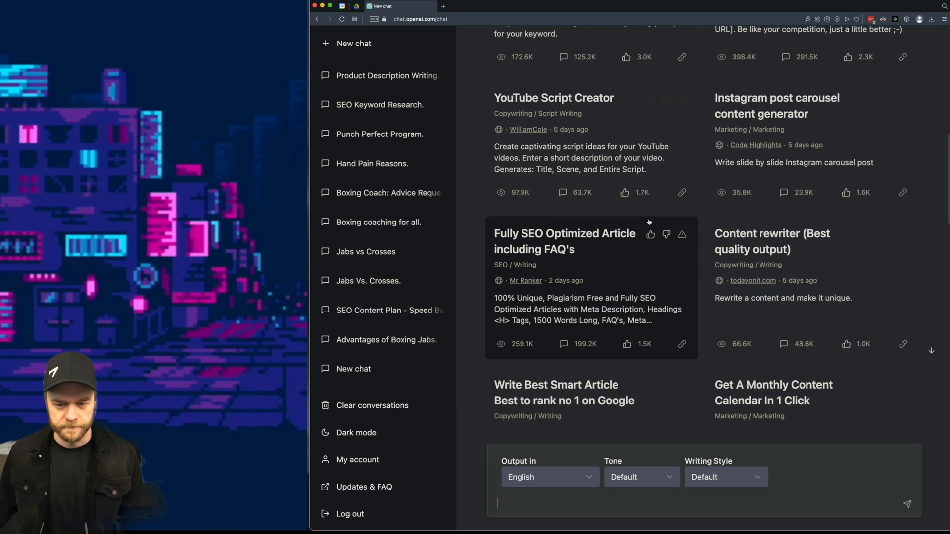
pyautogui.moveTo(636, 269)
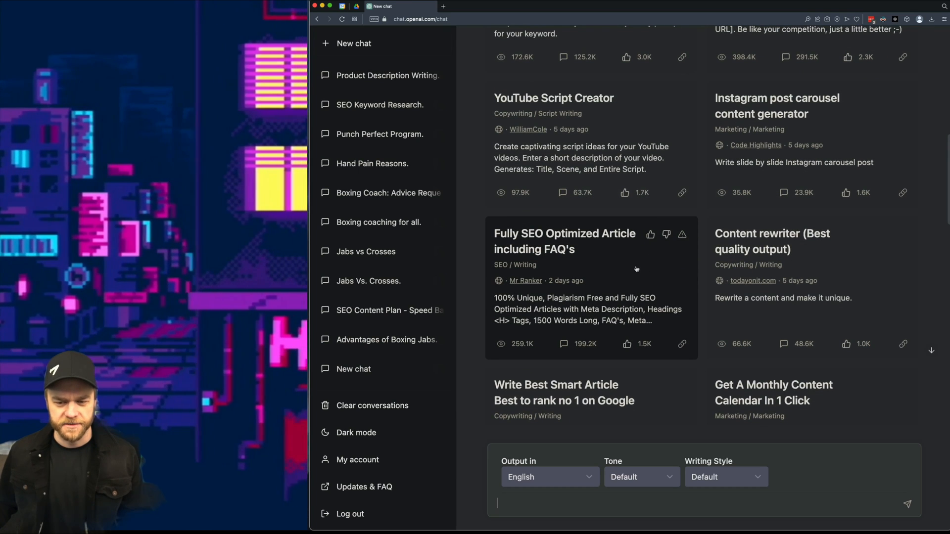
# Step: Send a 'Banana Shaped Car' request with the Fully SEO Optimized Article including FAQ's template
pyautogui.click(563, 242)
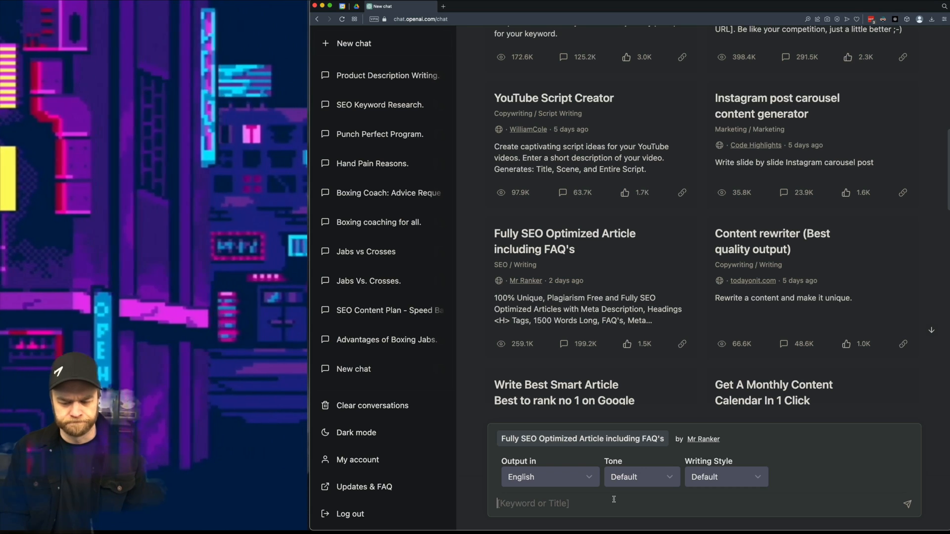
pyautogui.write('Banana Shaped C')
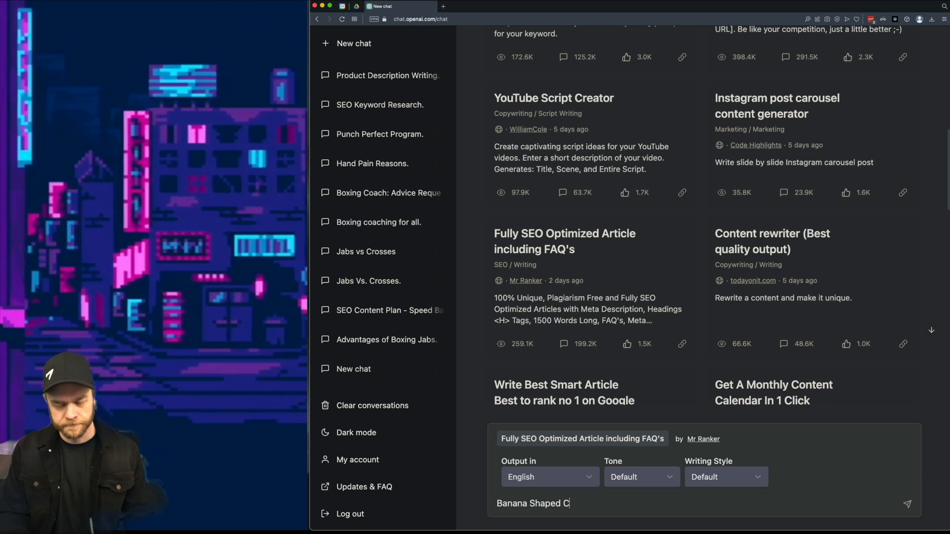
pyautogui.click(908, 503)
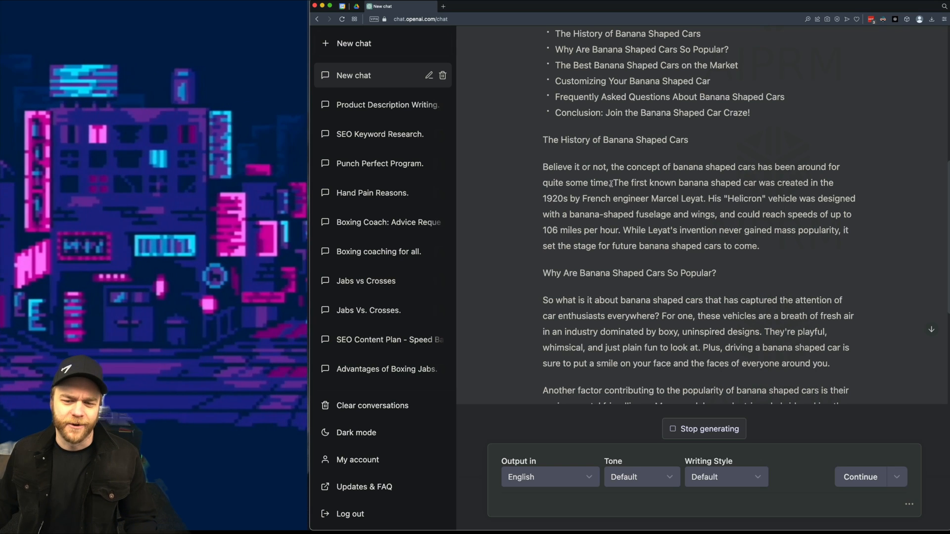
# Step: Web-search the article's claim about Marcel Leyat's 1920s Helicron car
pyautogui.moveTo(613, 182); pyautogui.dragTo(619, 229)
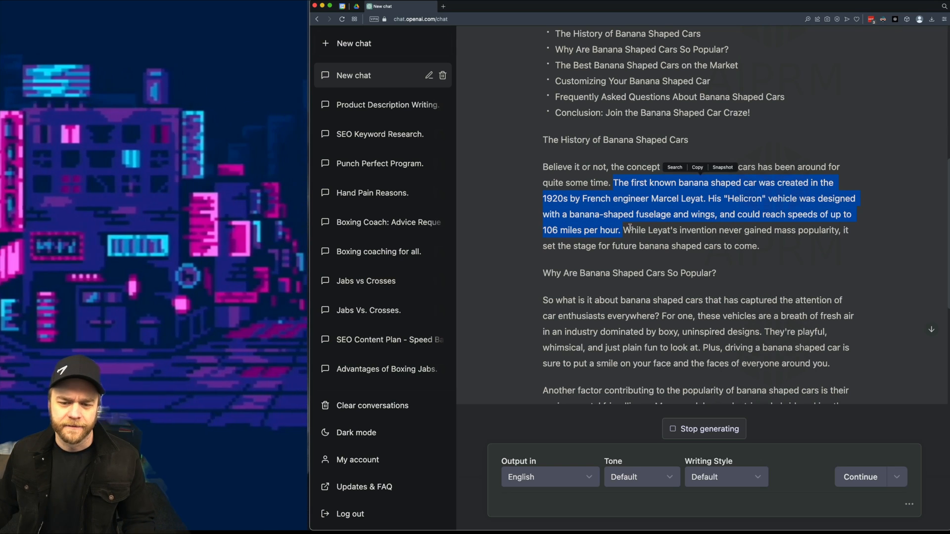
pyautogui.click(674, 167)
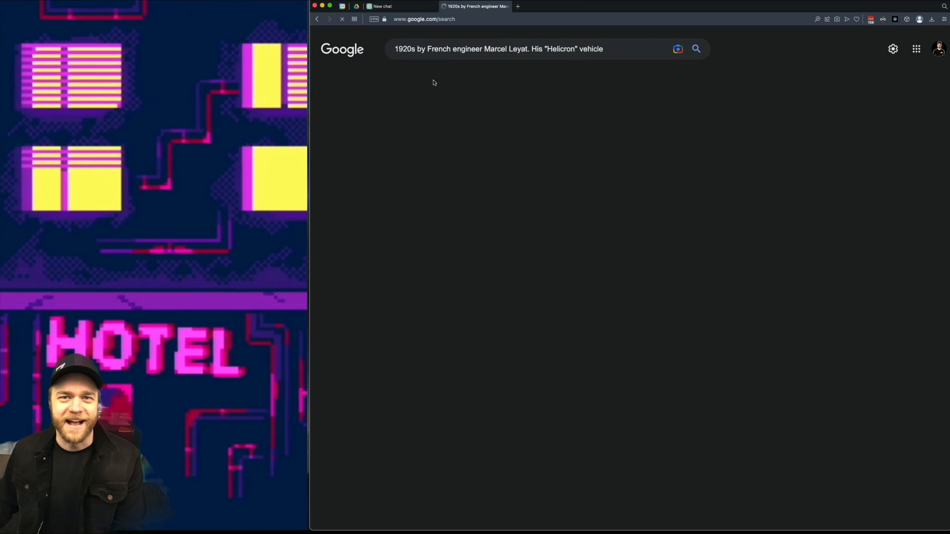
# Step: View Google image results showing Leyat's propeller-driven Helicron
pyautogui.click(444, 77)
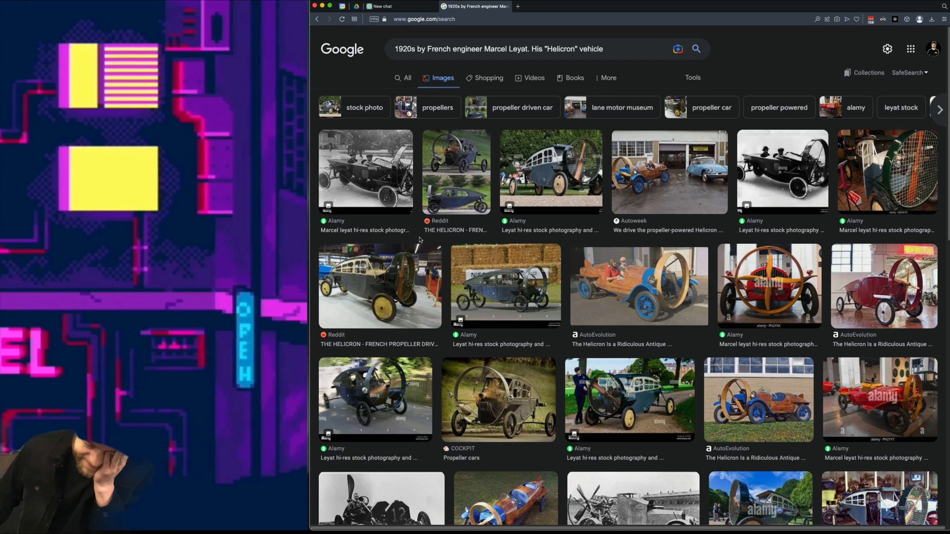
pyautogui.scroll(-3)
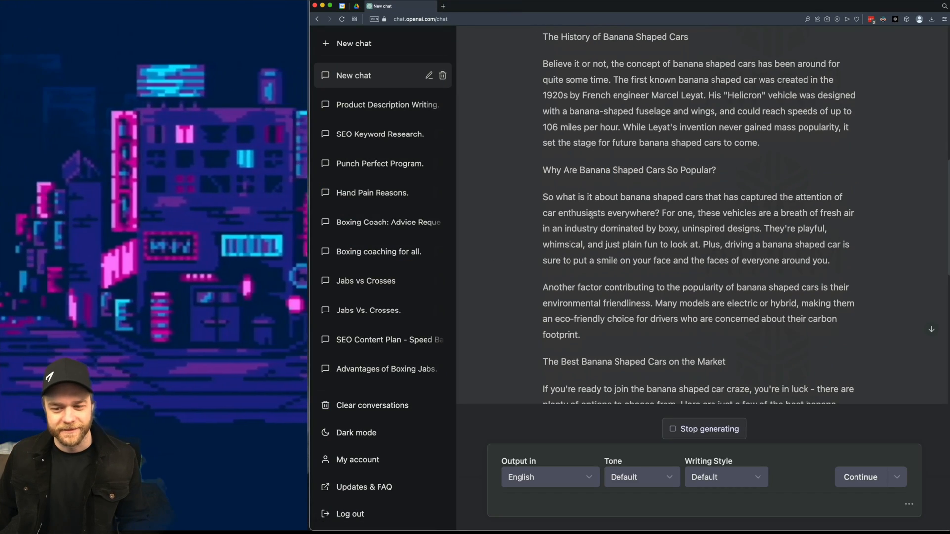
# Step: Select the article's first FAQ question and Google 'Banana Shaped Cars' in a new tab
pyautogui.moveTo(543, 229); pyautogui.dragTo(656, 228)
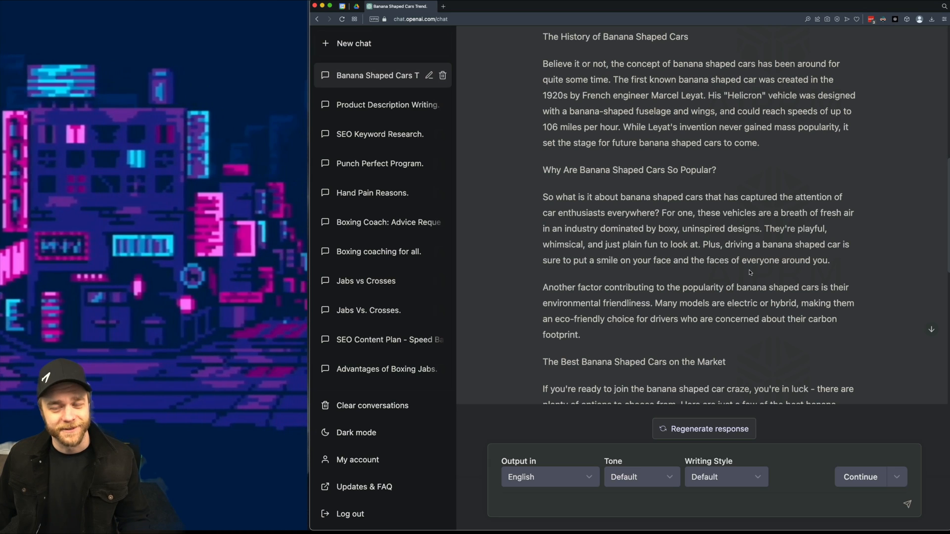
pyautogui.moveTo(740, 274)
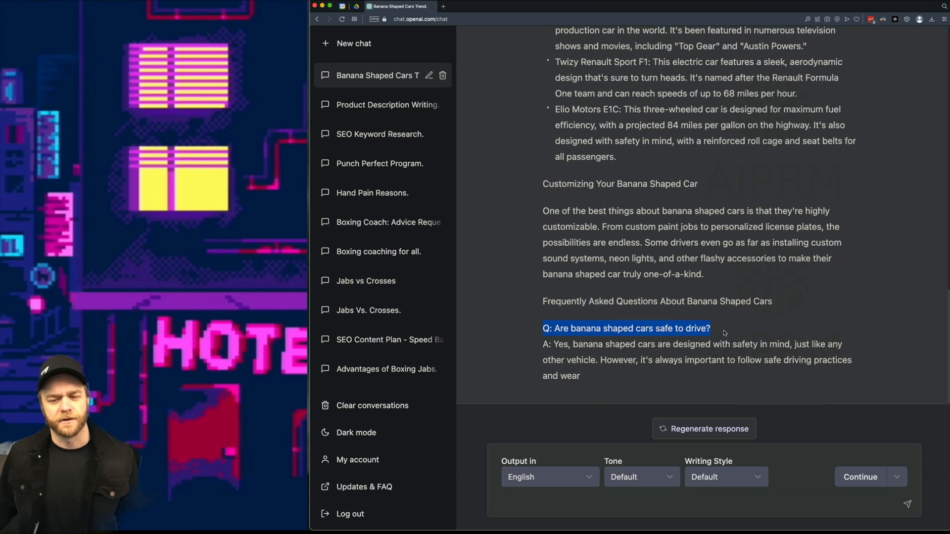
pyautogui.click(725, 333)
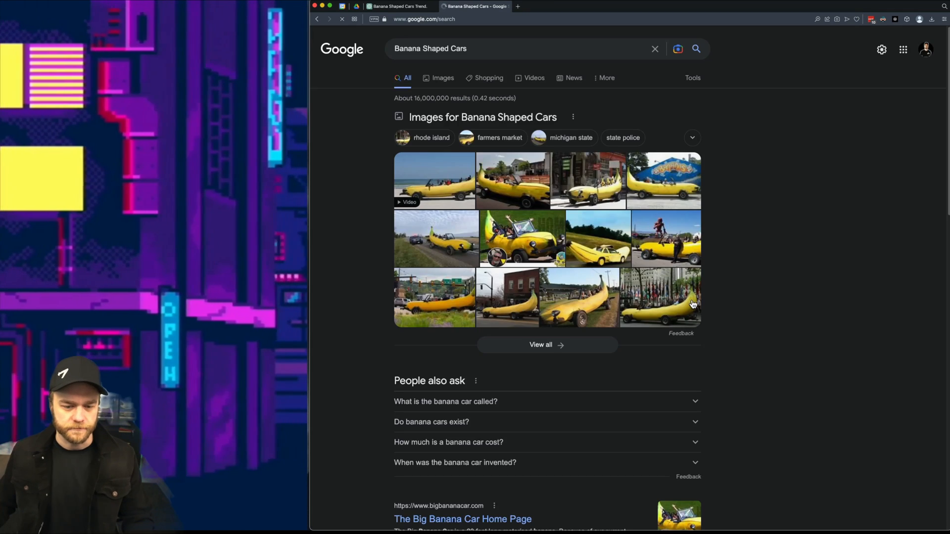
# Step: Review the People also ask questions for banana shaped cars, then return to the ChatGPT tab
pyautogui.scroll(-3)
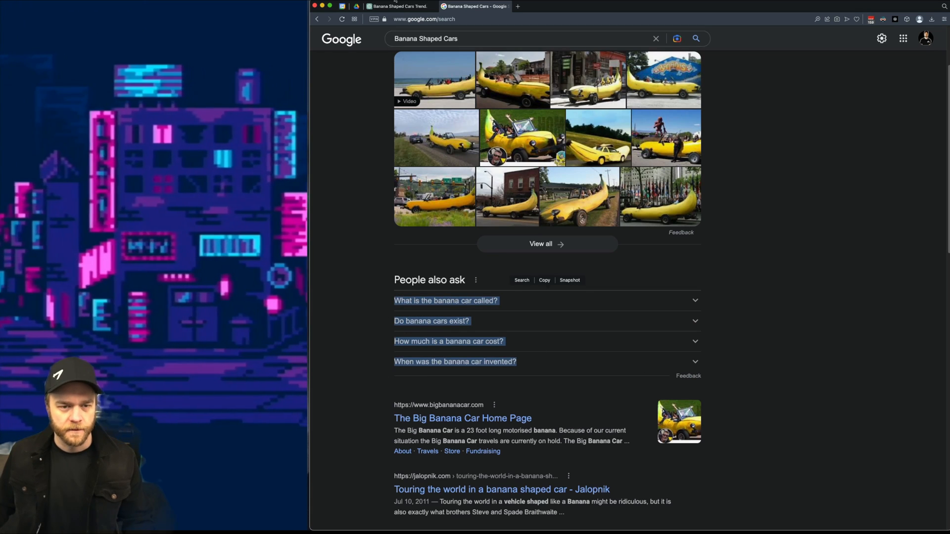
pyautogui.click(396, 6)
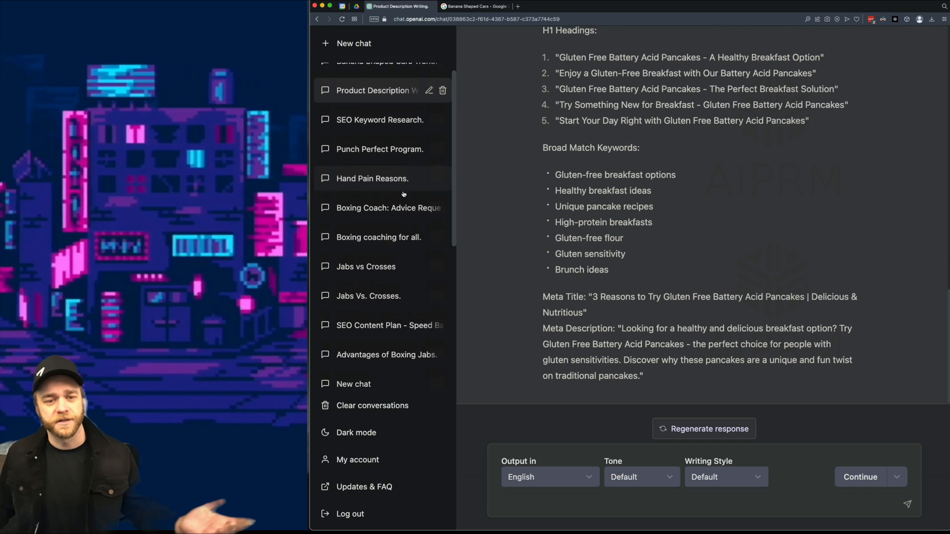
# Step: Copy the whole banana article prompt from its chat into a new chat's message box
pyautogui.click(354, 43)
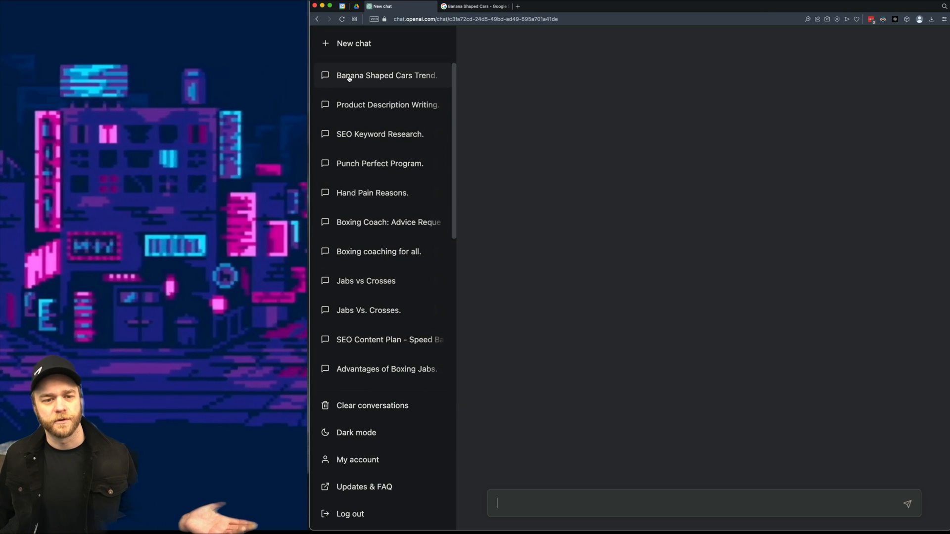
pyautogui.click(386, 75)
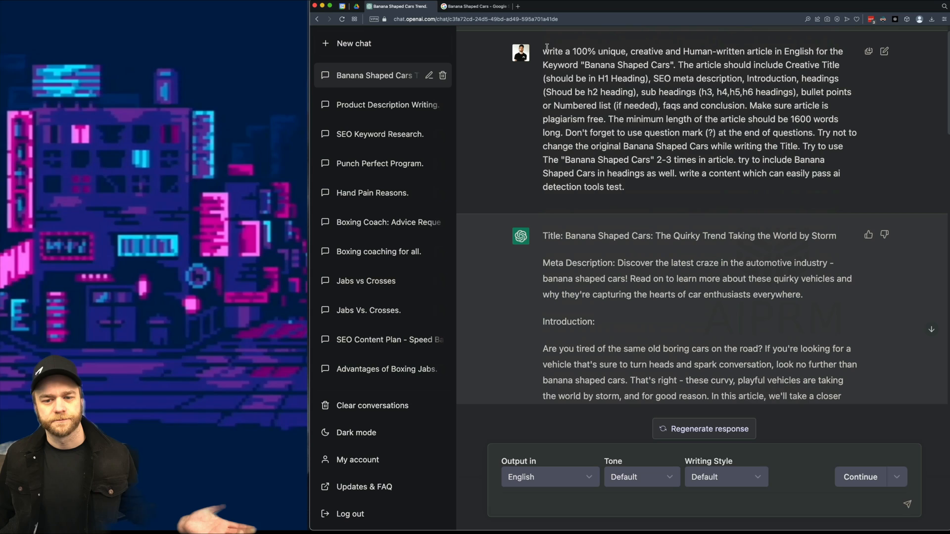
pyautogui.moveTo(543, 51); pyautogui.dragTo(624, 187)
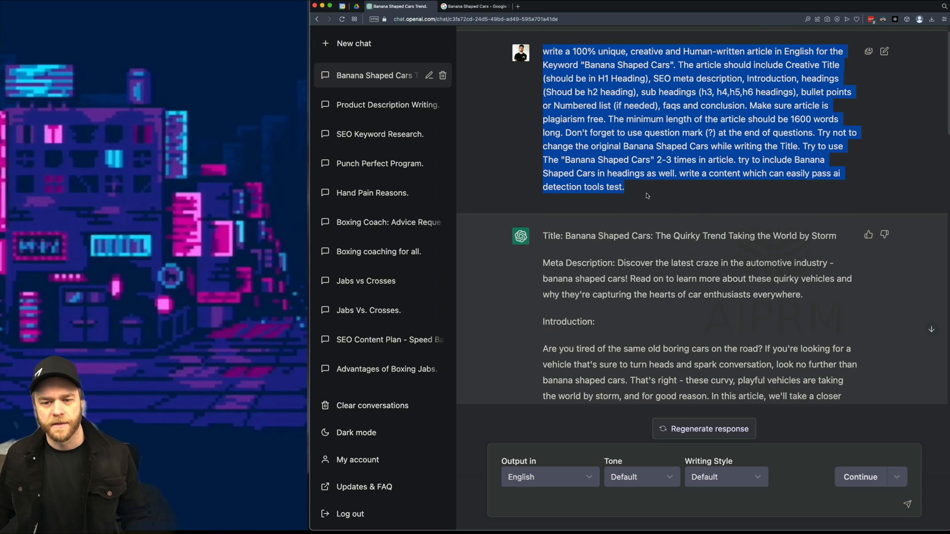
pyautogui.click(352, 42)
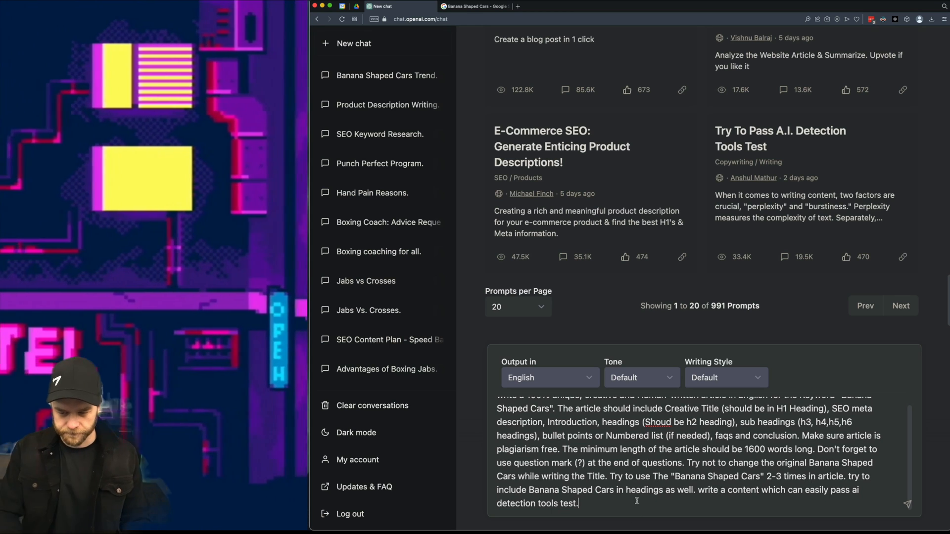
# Step: Send the edited prompt asking to pick out 5 FAQs from Google's People also ask section
pyautogui.write('Pick out')
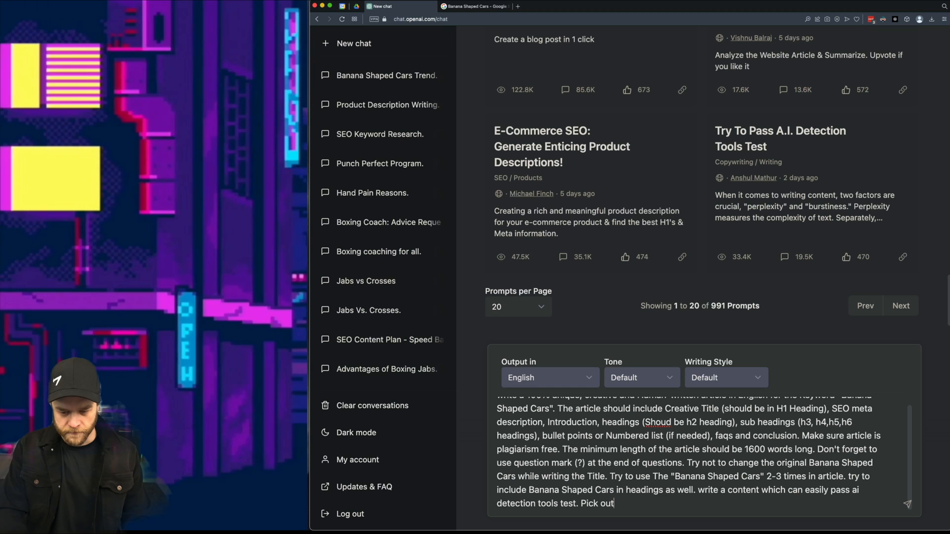
pyautogui.write('5 "S')
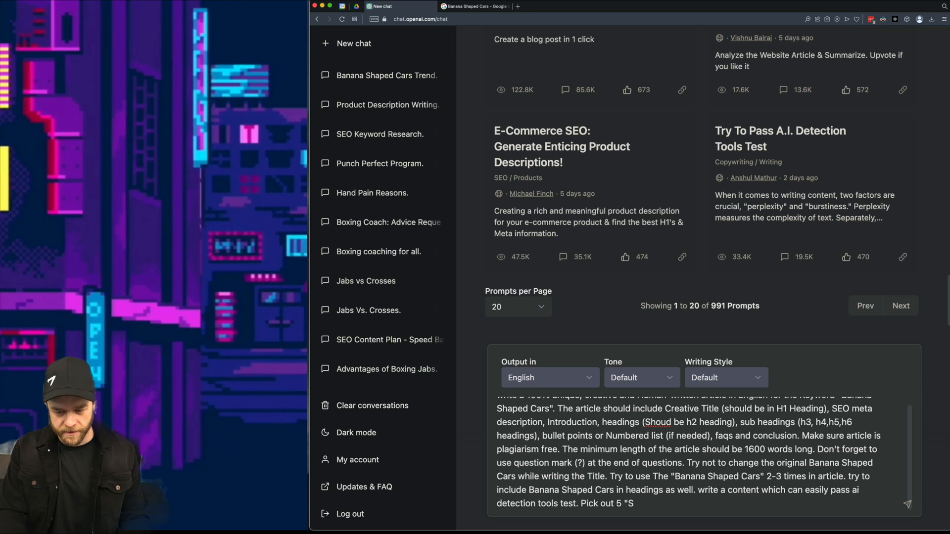
pyautogui.write('FAQs"')
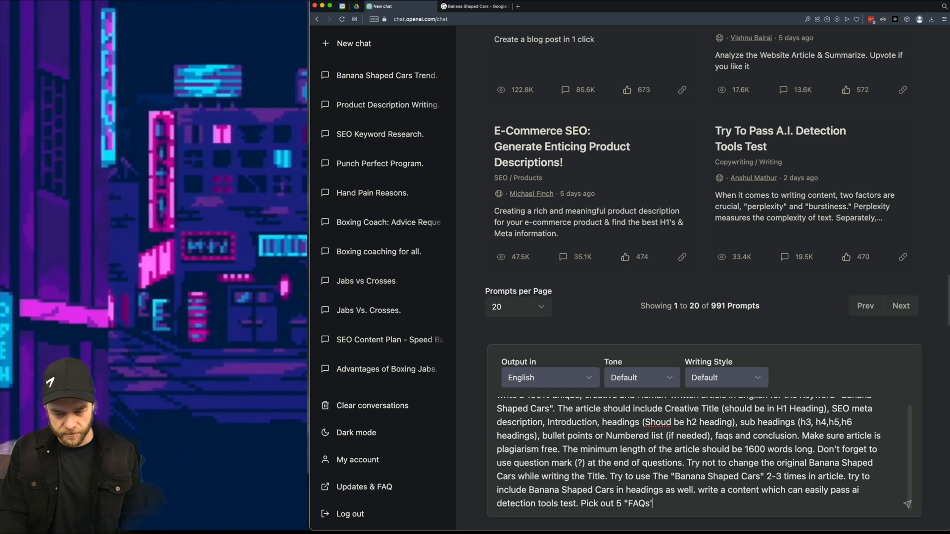
pyautogui.write('frop')
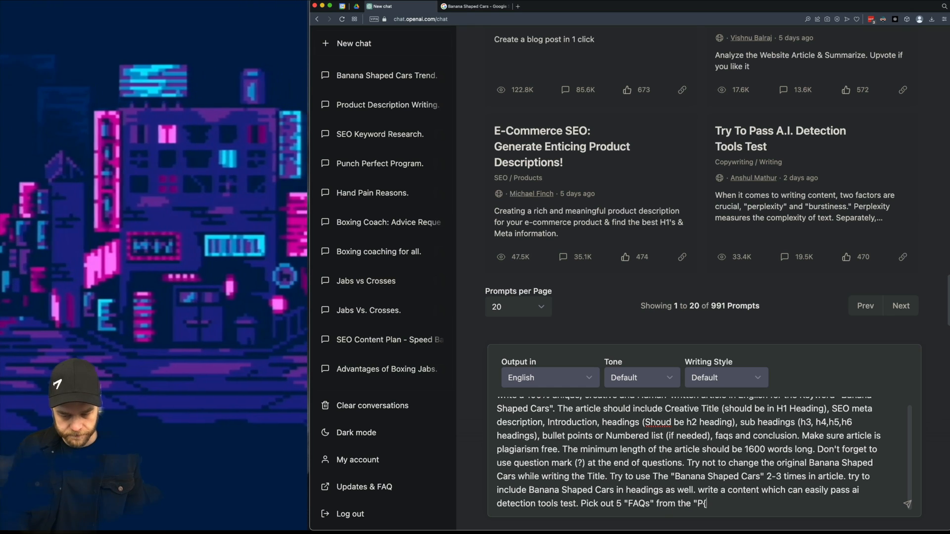
pyautogui.write('eople also ask section" of google for the term')
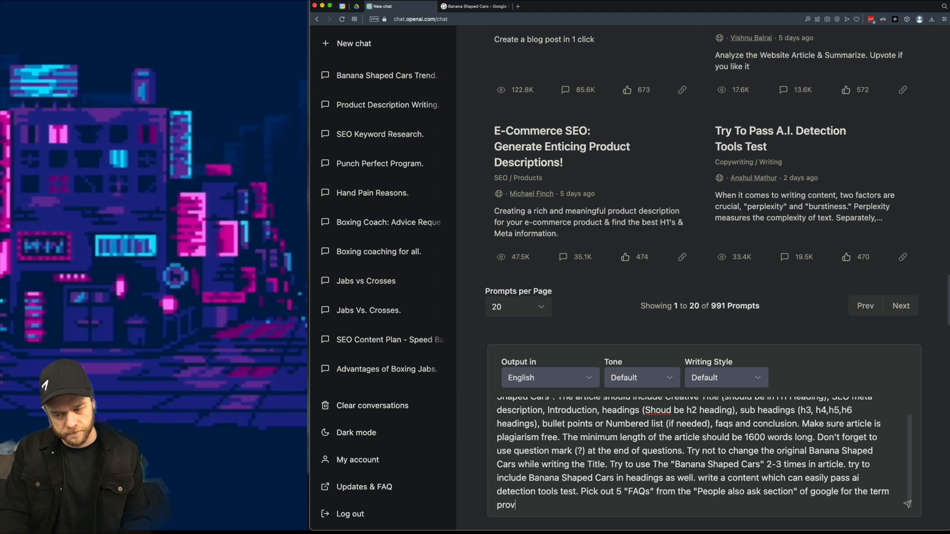
pyautogui.write('ided.')
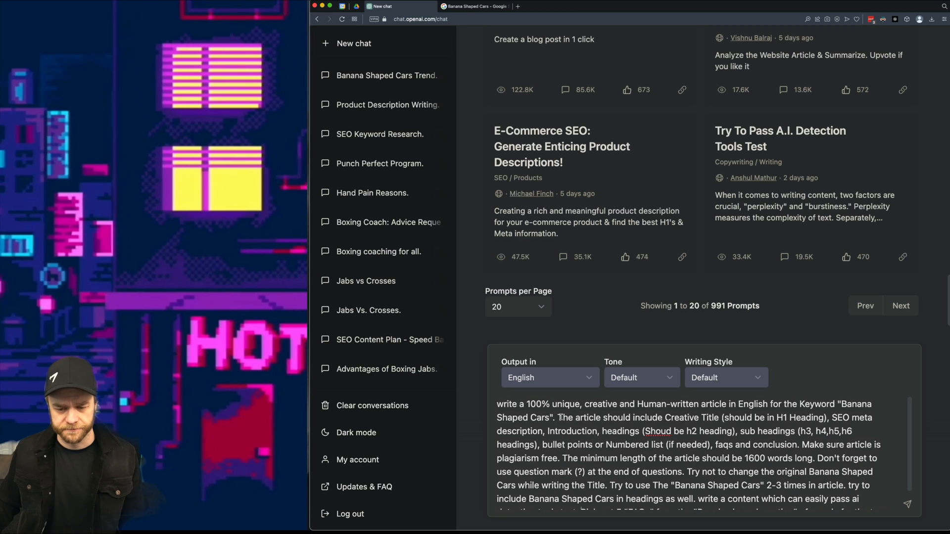
pyautogui.scroll(-3)
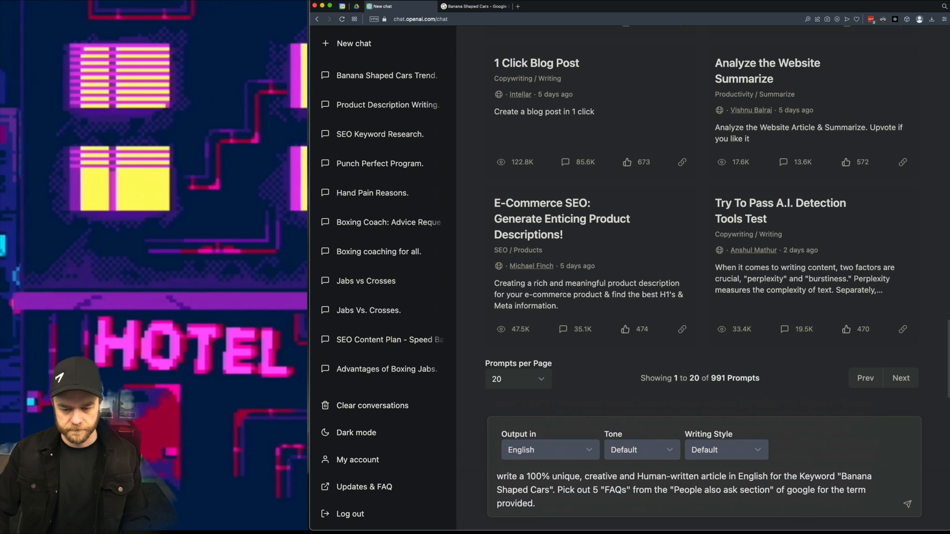
pyautogui.click(907, 504)
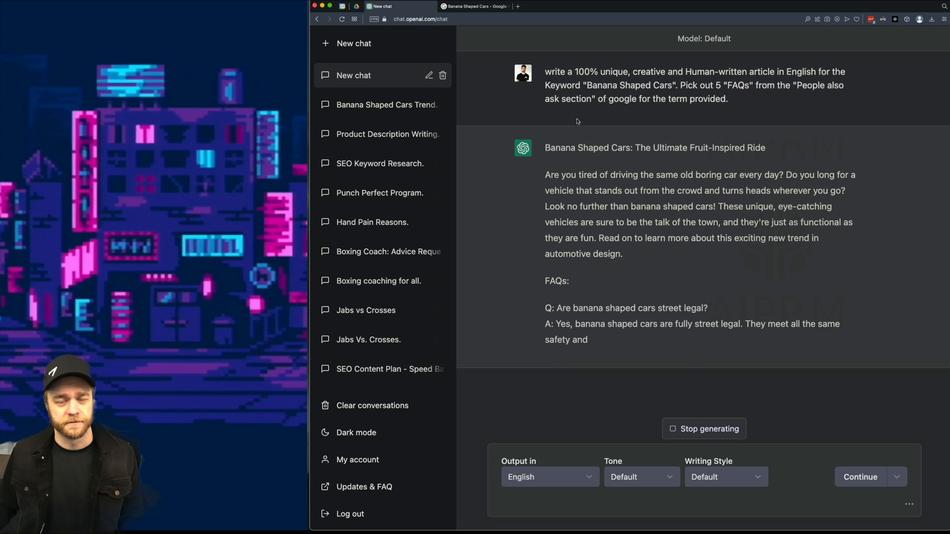
# Step: Switch to the Google results for banana shaped cars to compare questions
pyautogui.click(474, 6)
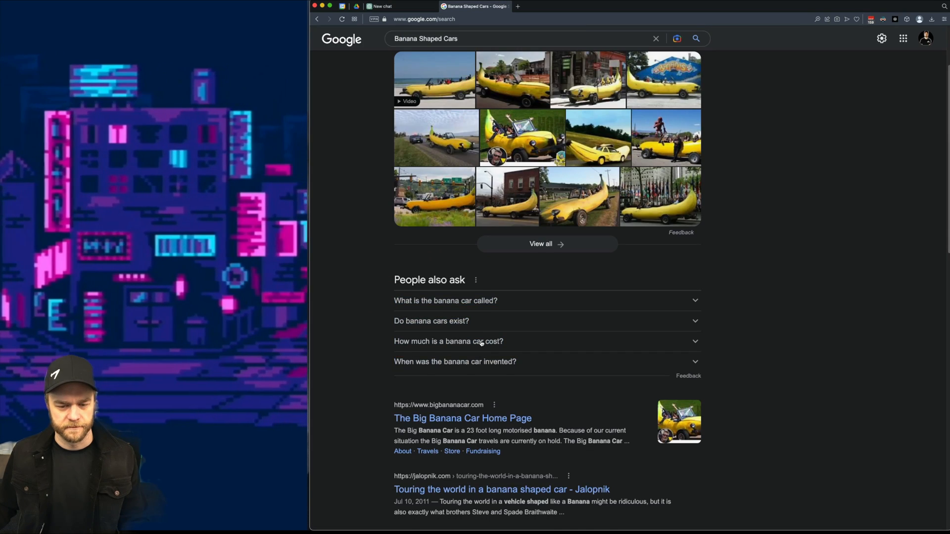
# Step: Expand the People also ask list to more questions, then return to the ChatGPT chat
pyautogui.click(447, 341)
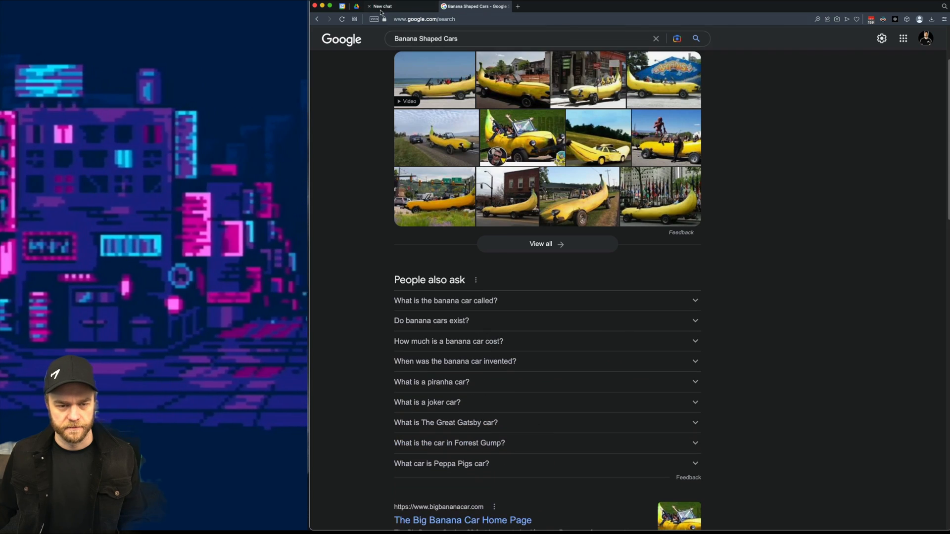
pyautogui.click(380, 6)
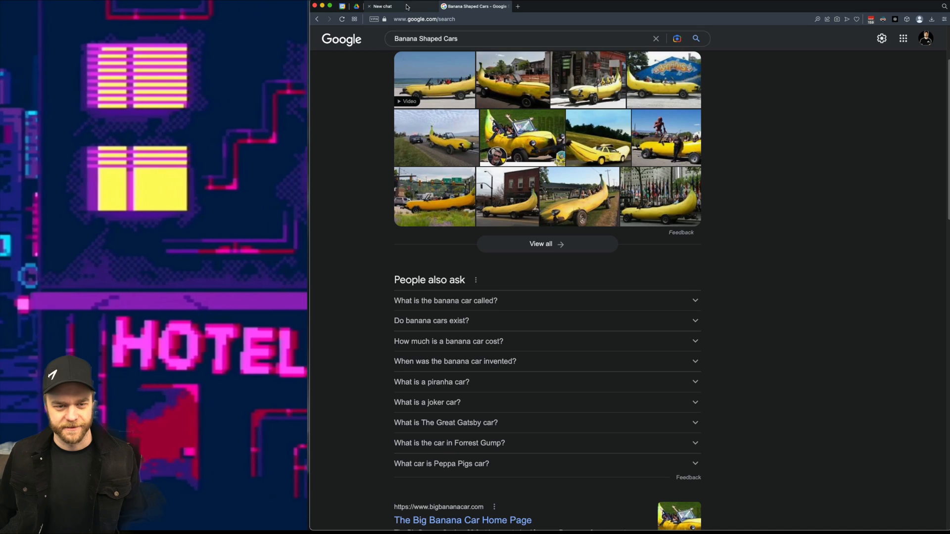
pyautogui.click(380, 6)
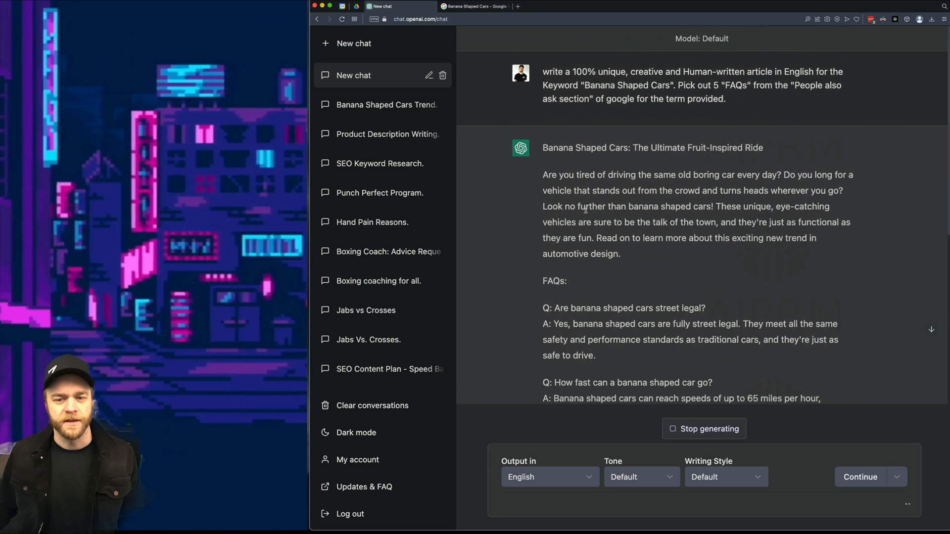
# Step: Review the FAQ answers, reopen the Banana Shaped Cars chat, and start a new chat
pyautogui.scroll(-3)
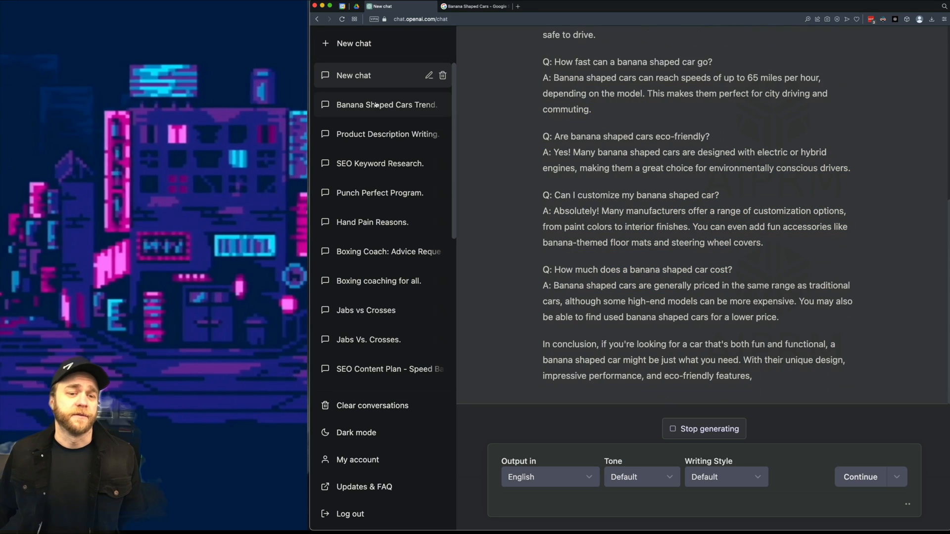
pyautogui.click(385, 104)
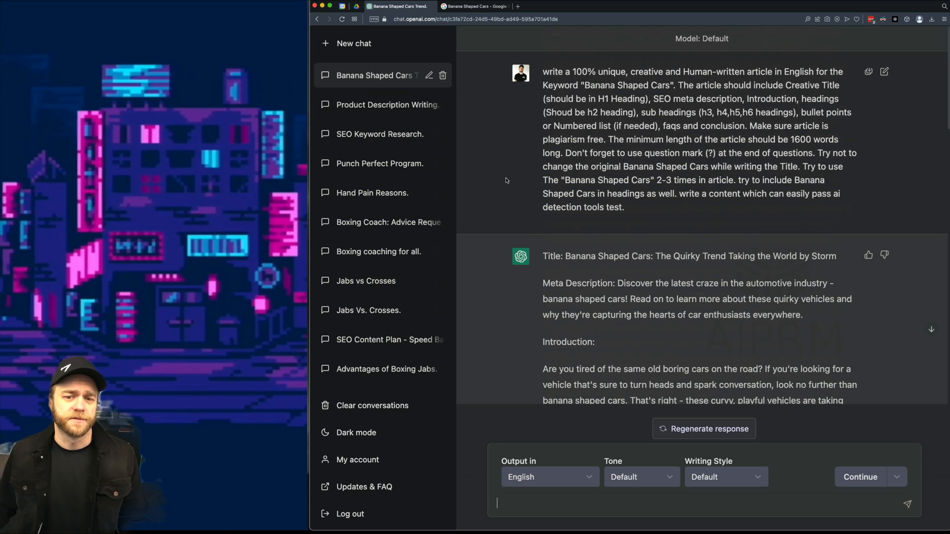
pyautogui.click(354, 43)
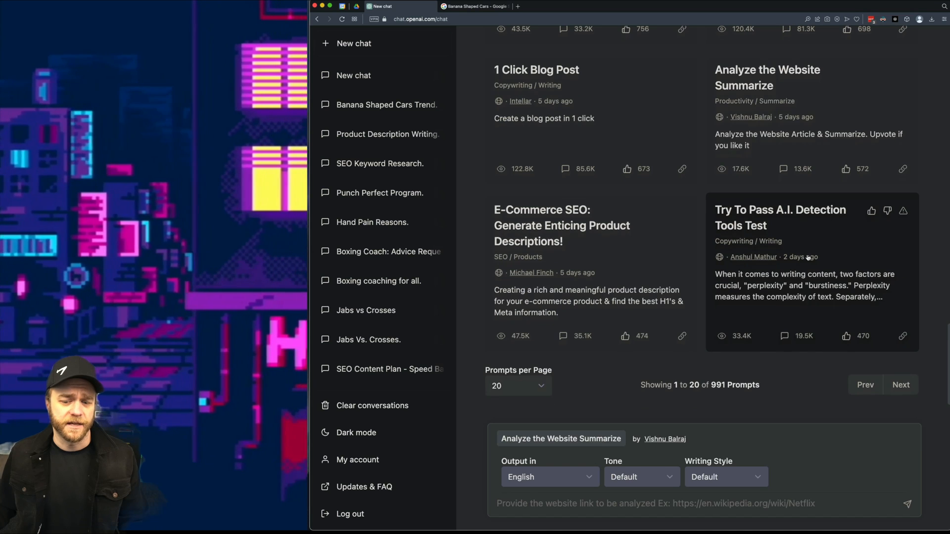
pyautogui.moveTo(807, 386)
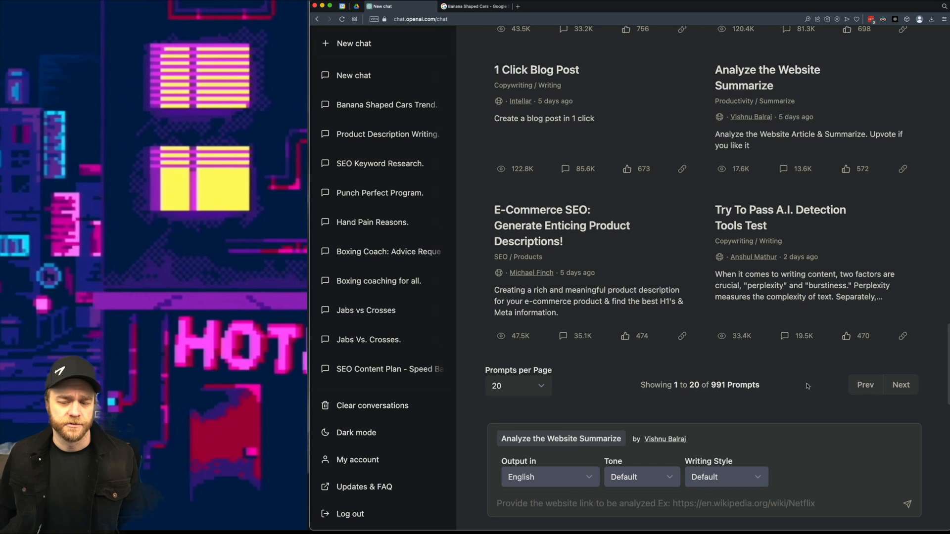